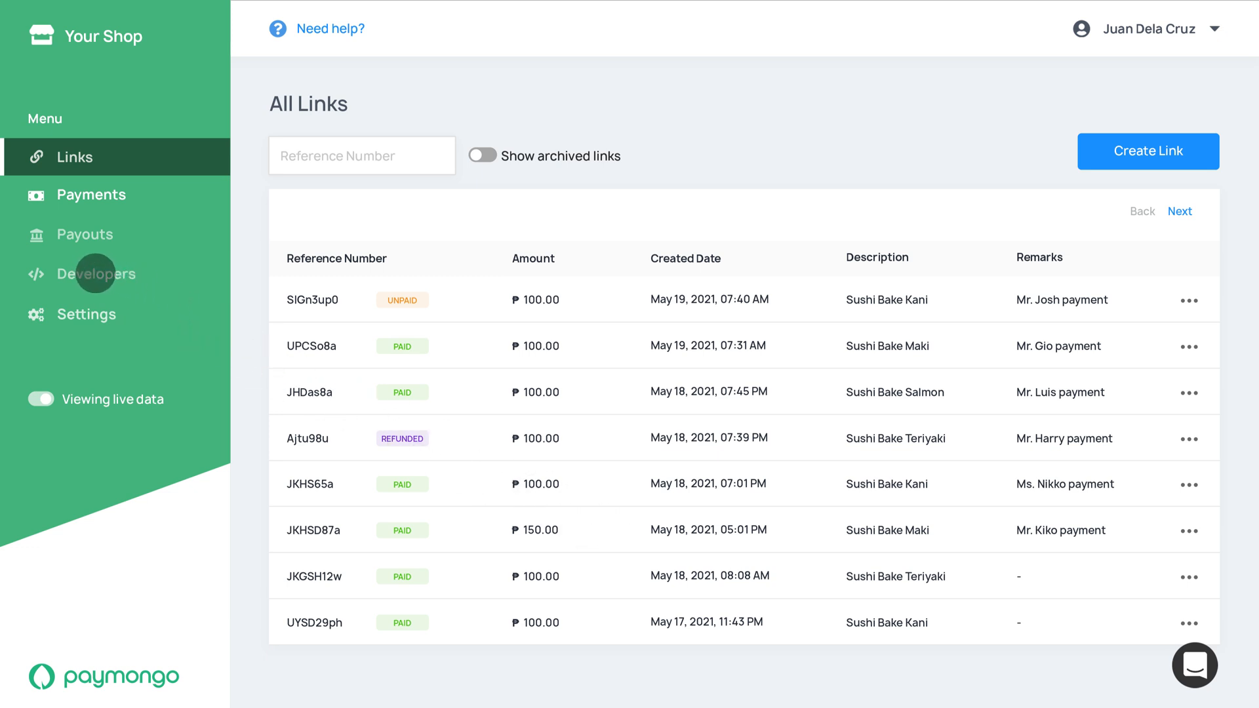
Step: Show the live public and secret API keys on PayMongo's Developers page
{"action": "left_click", "coordinate": [96, 272]}
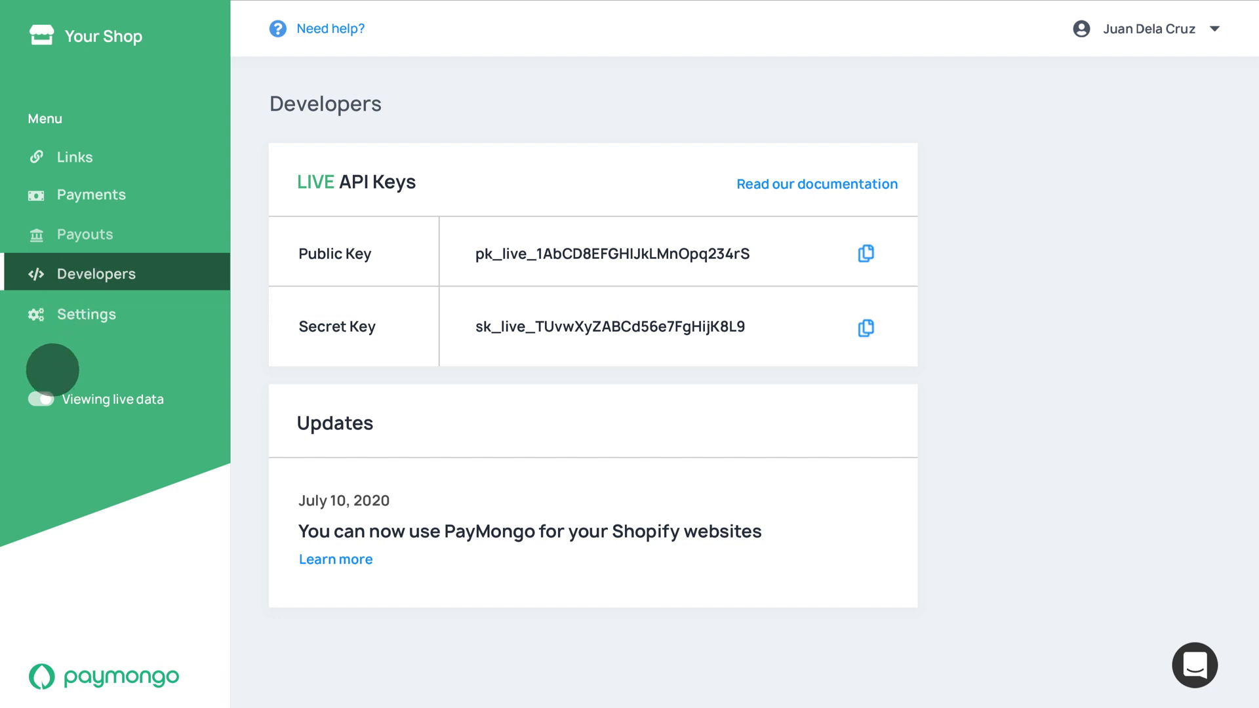
{"action": "left_click", "coordinate": [42, 400]}
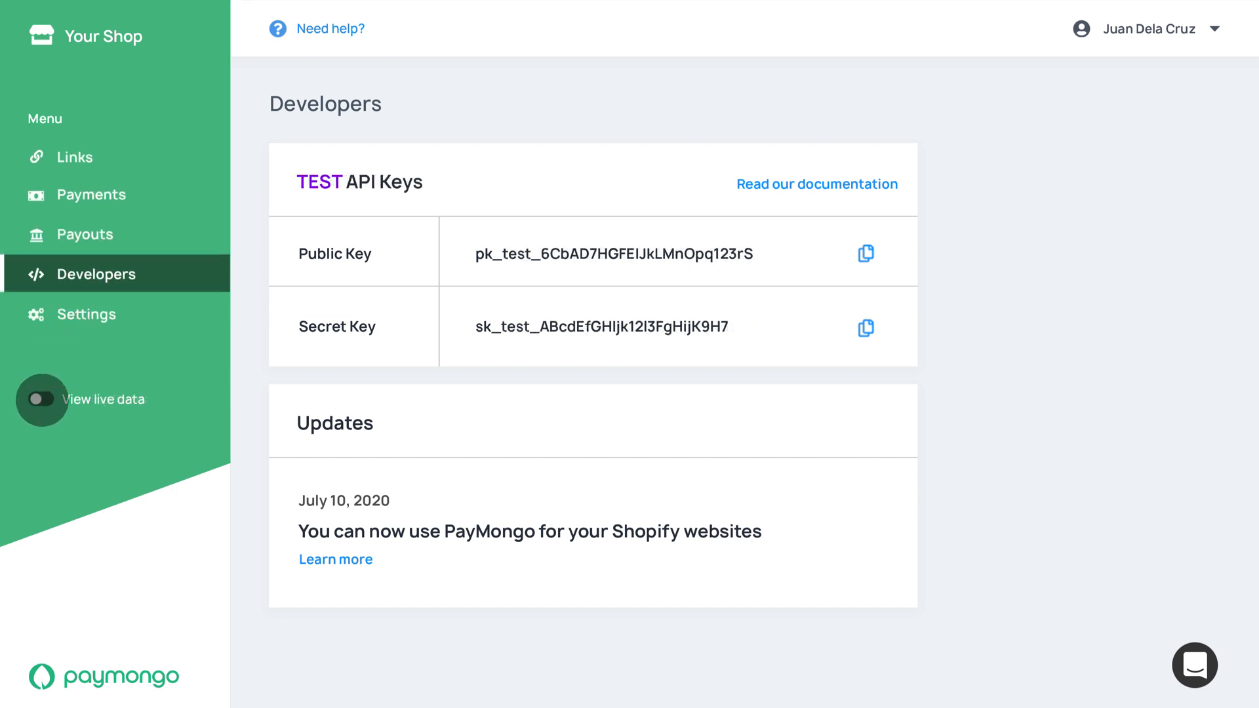
{"action": "left_click", "coordinate": [42, 399]}
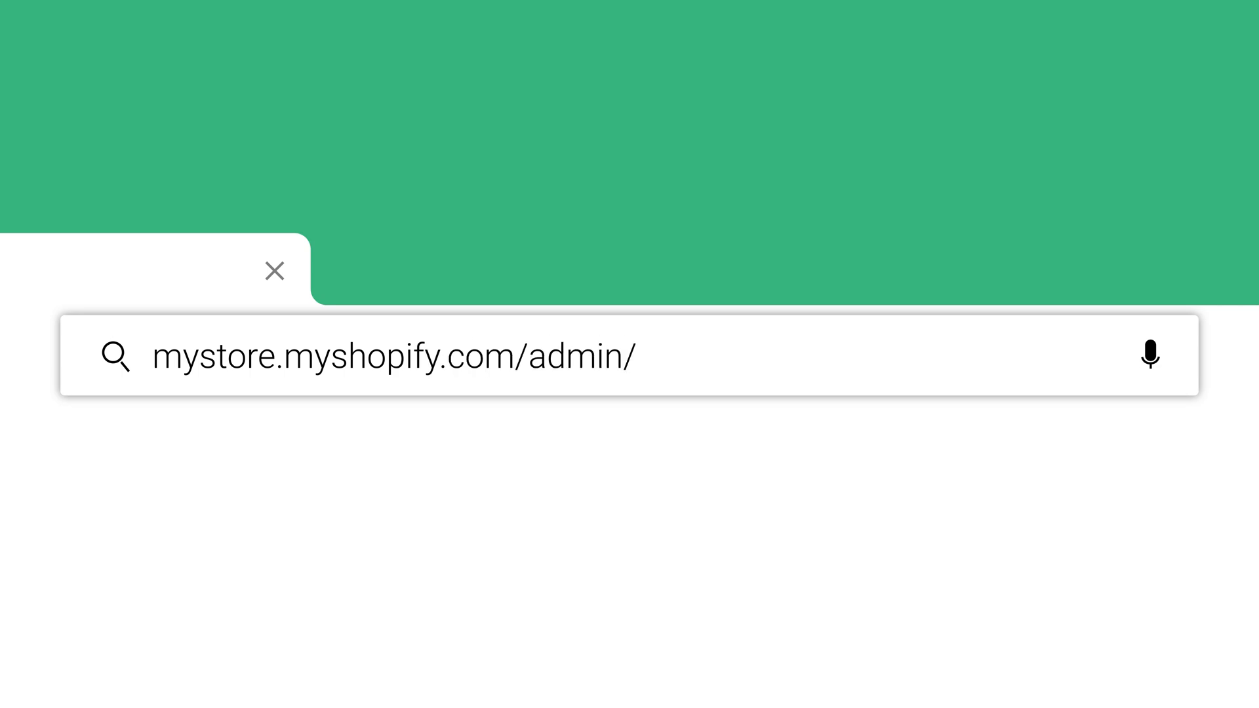
Step: Load the store admin and browse Settings > Payments for third-party providers like PayMongo
{"action": "key", "text": "Enter"}
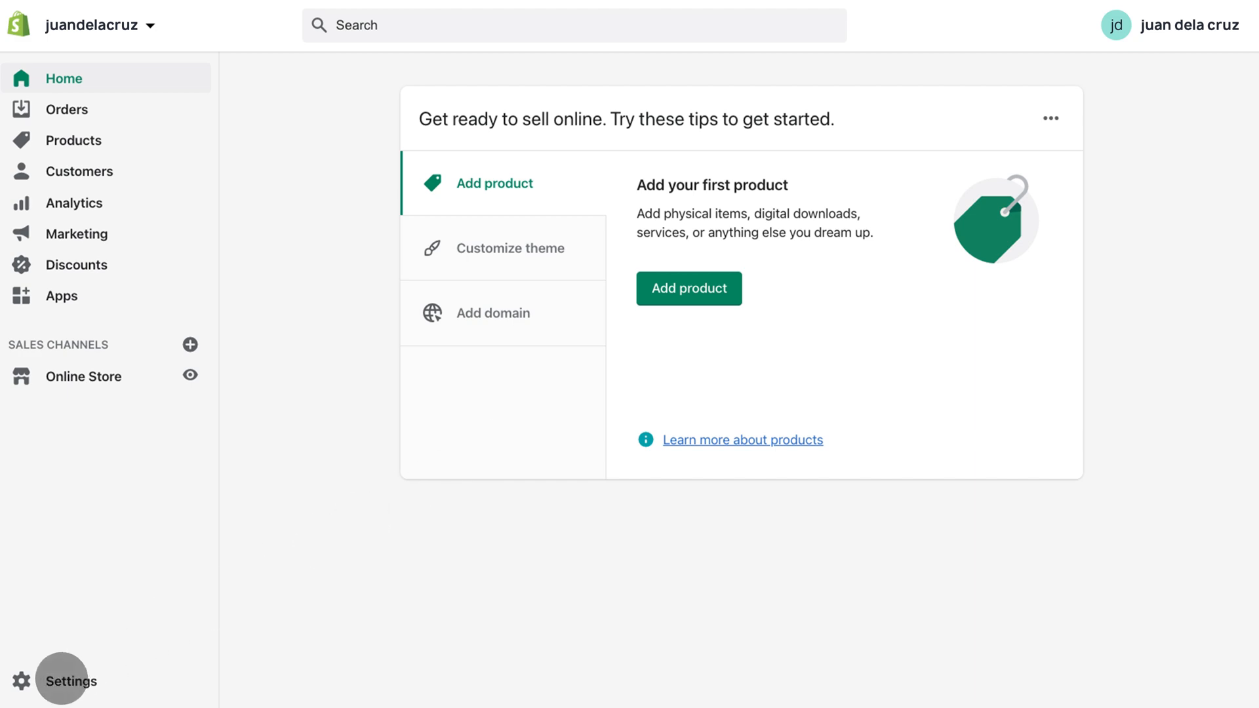
{"action": "left_click", "coordinate": [70, 680]}
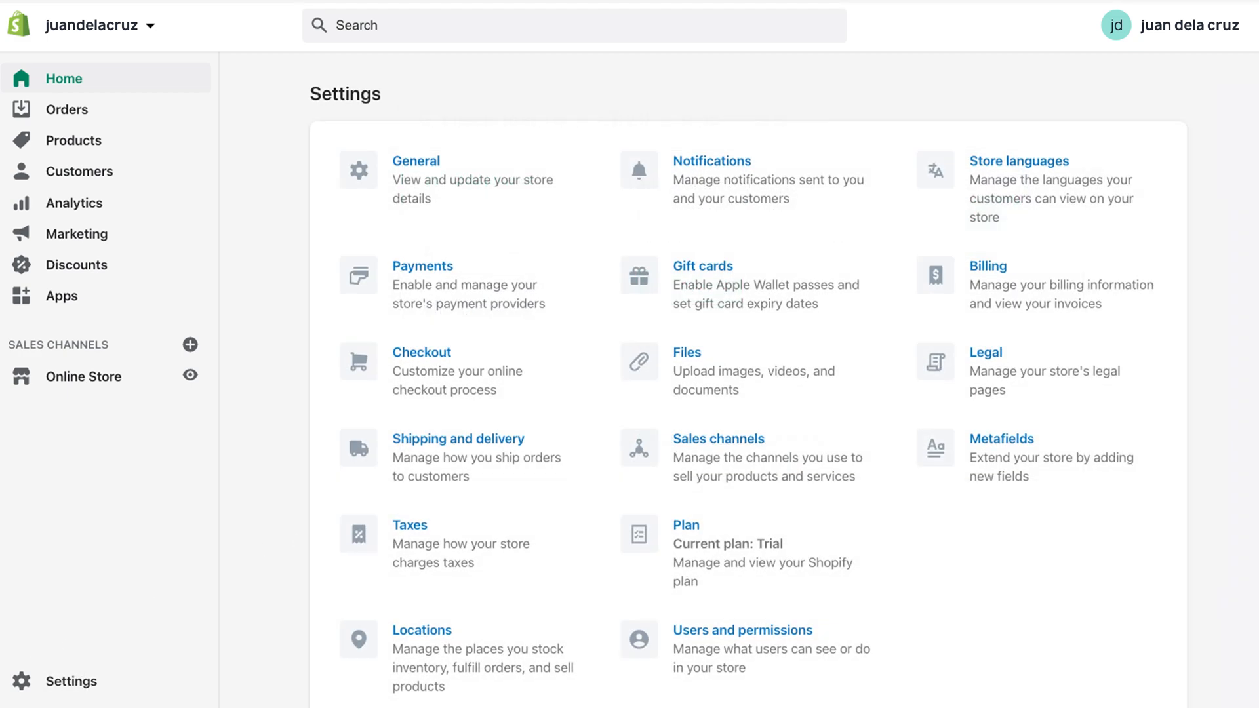
{"action": "left_click", "coordinate": [422, 265]}
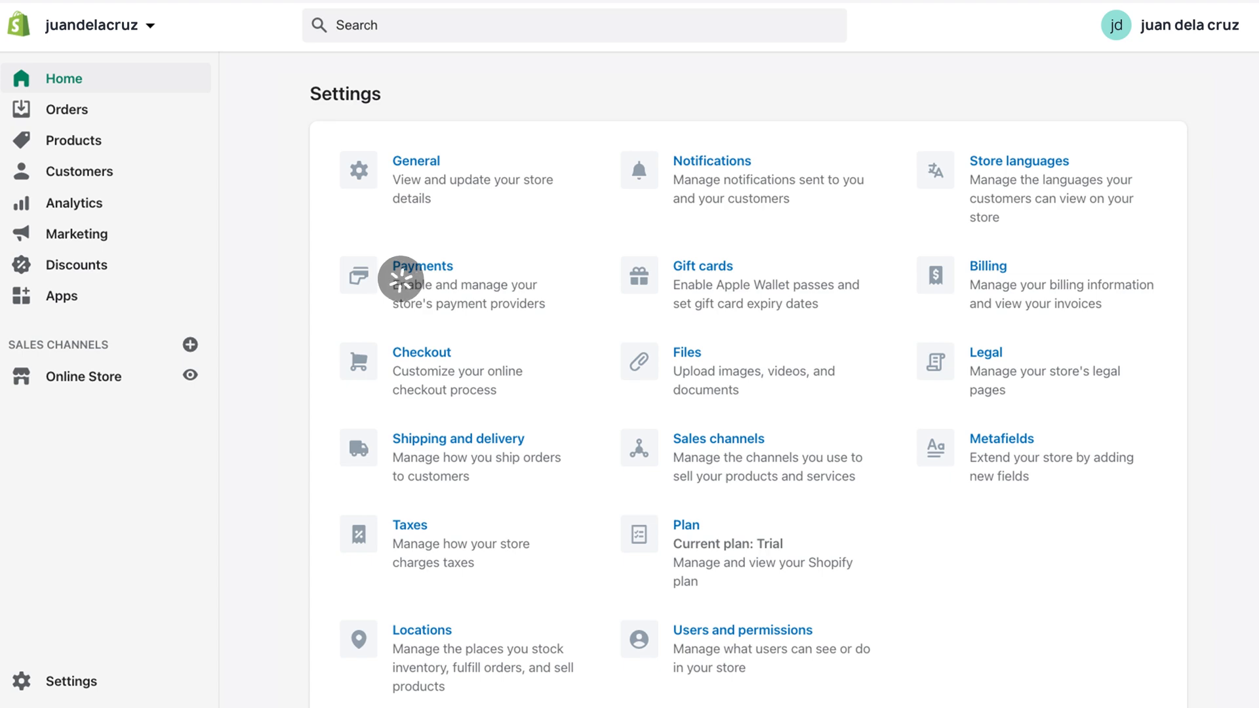
{"action": "left_click", "coordinate": [421, 266]}
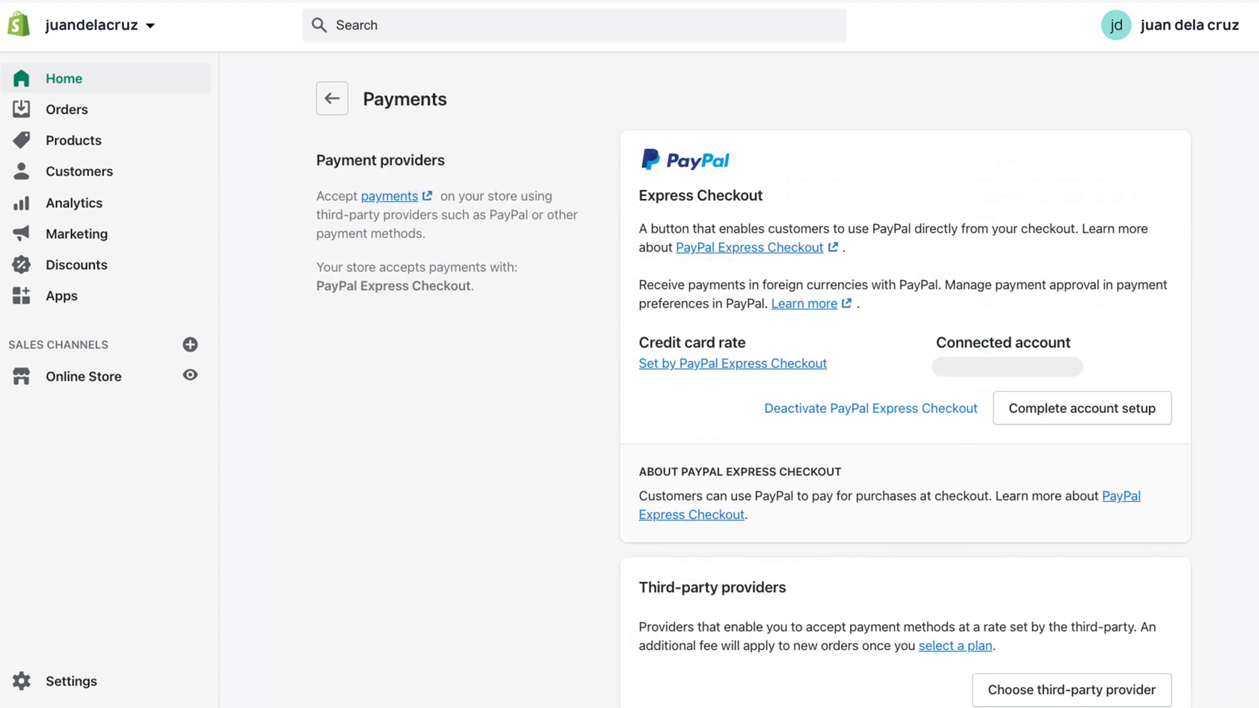
{"action": "scroll", "scroll_direction": "down", "scroll_amount": 3}
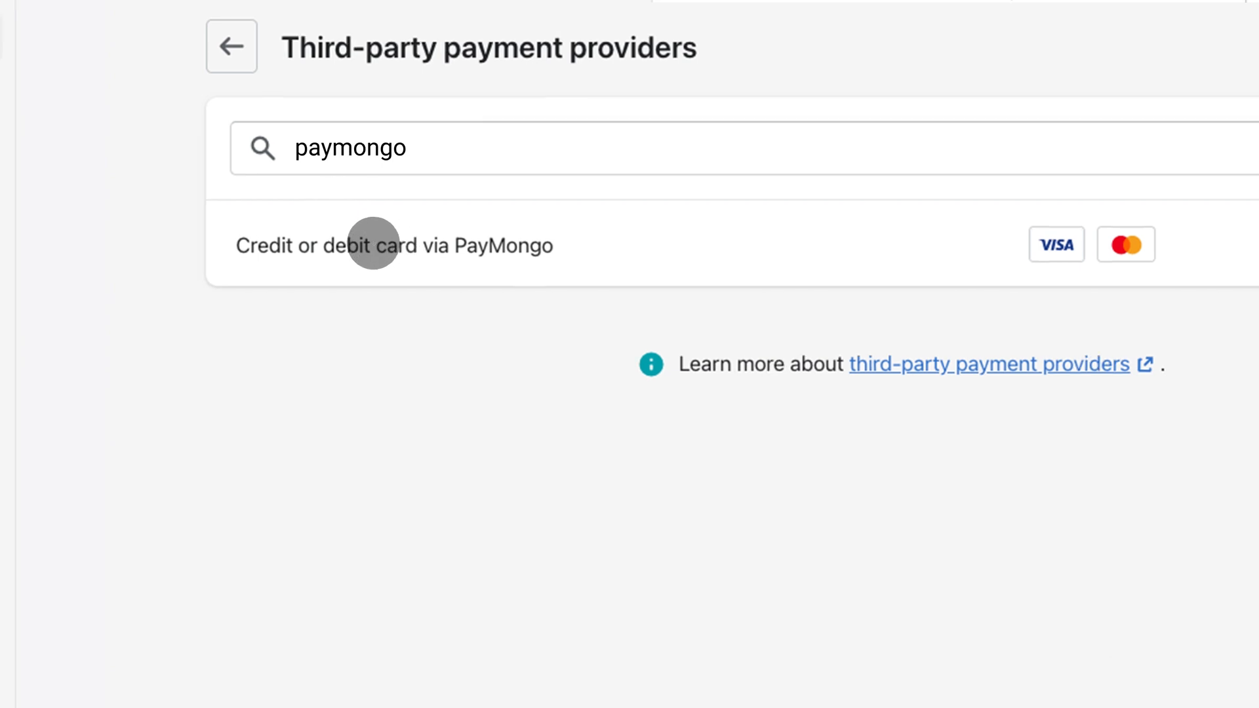
Step: Enter the live public and secret keys for Credit or debit card via PayMongo and activate
{"action": "left_click", "coordinate": [393, 245]}
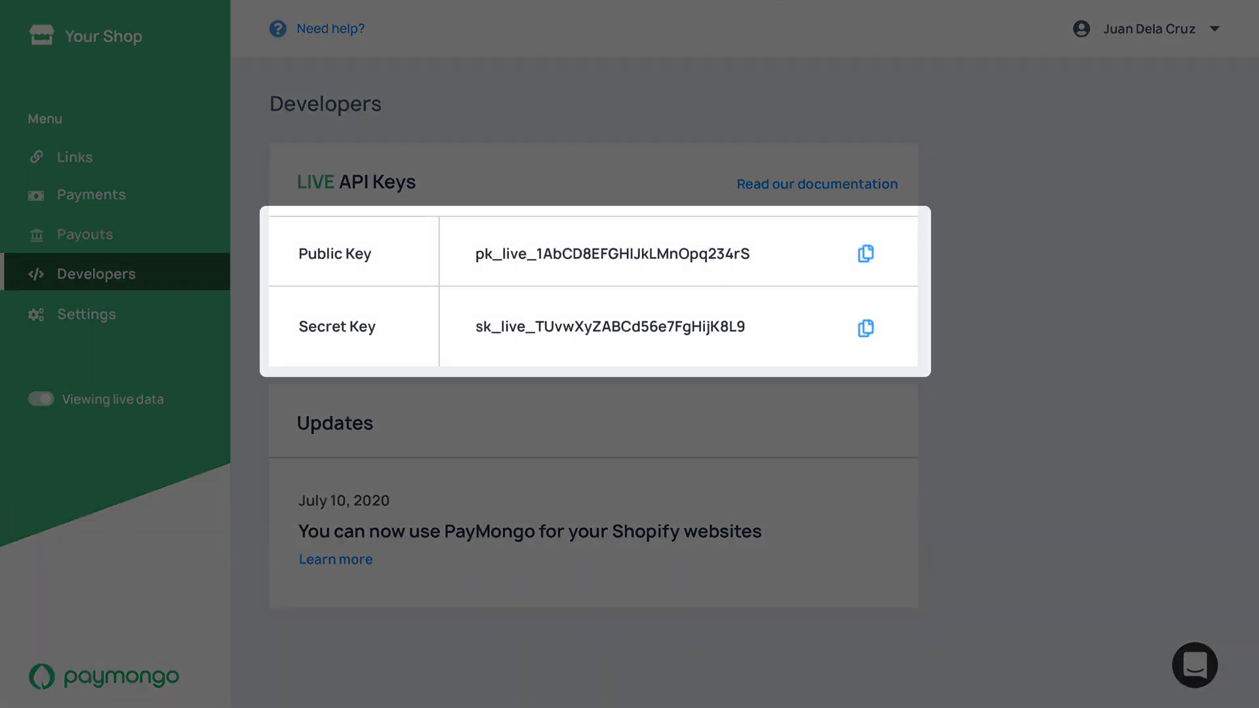
{"action": "left_click", "coordinate": [863, 254]}
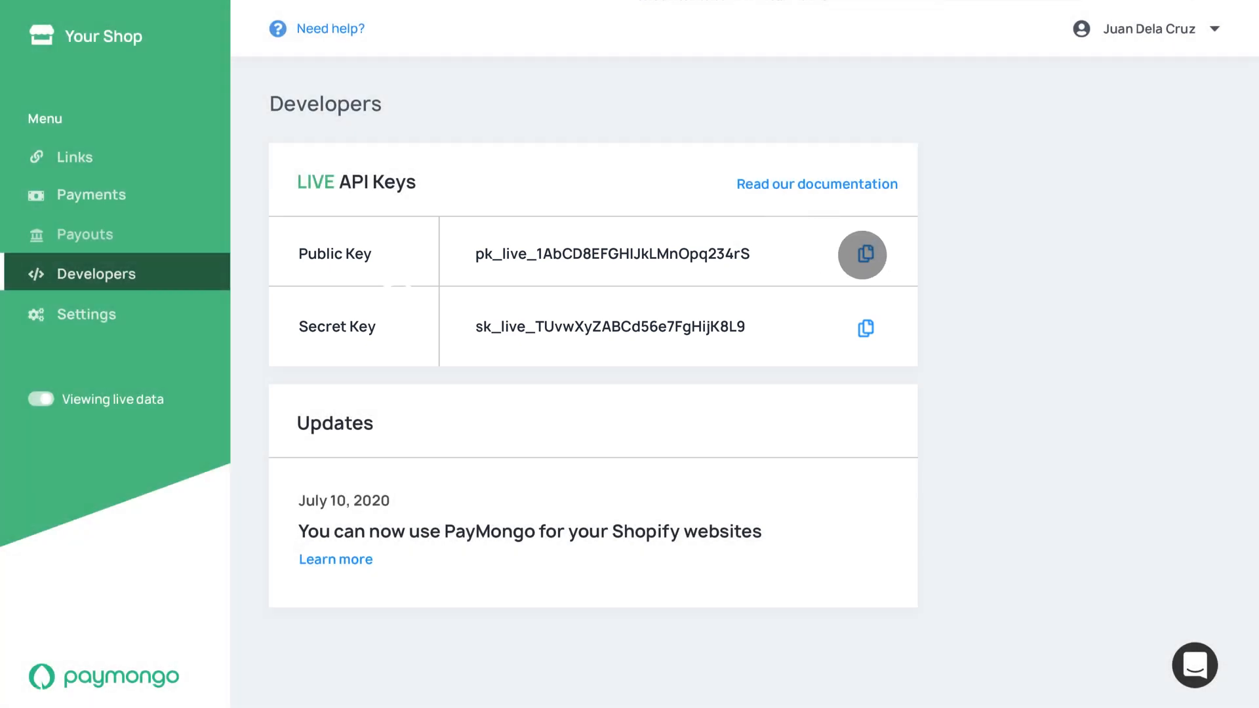
{"action": "left_click", "coordinate": [863, 254]}
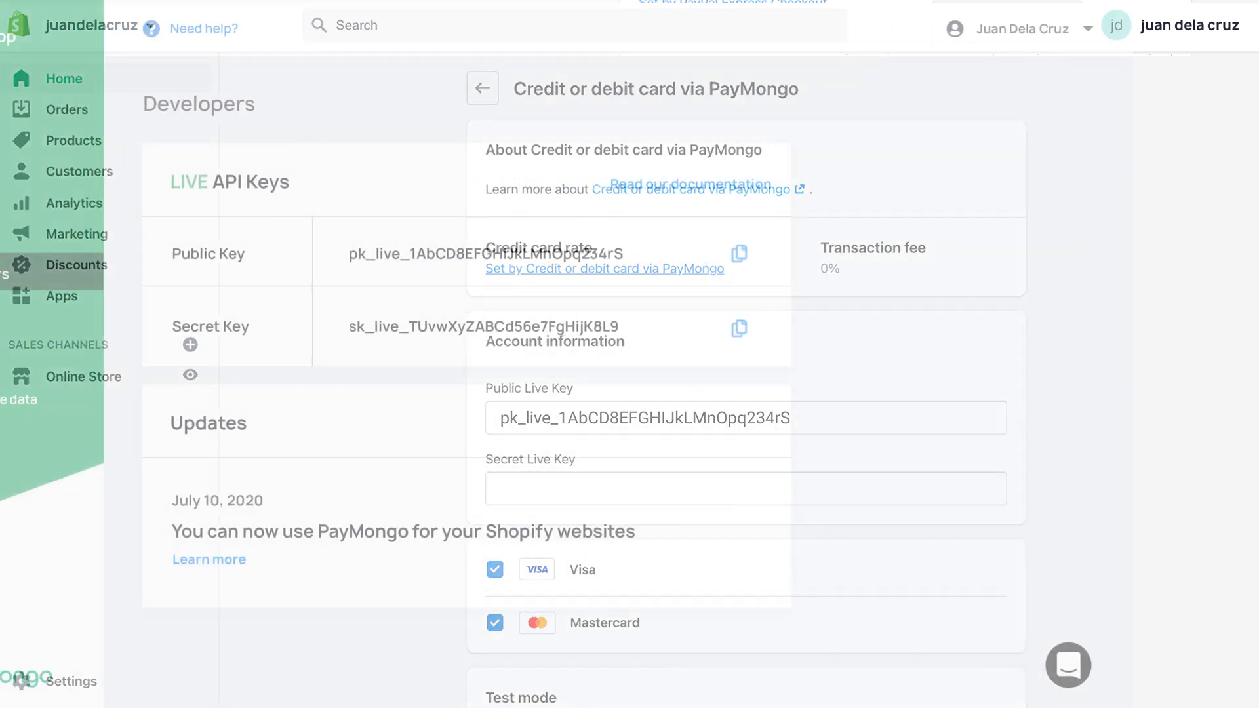
{"action": "left_click", "coordinate": [866, 326]}
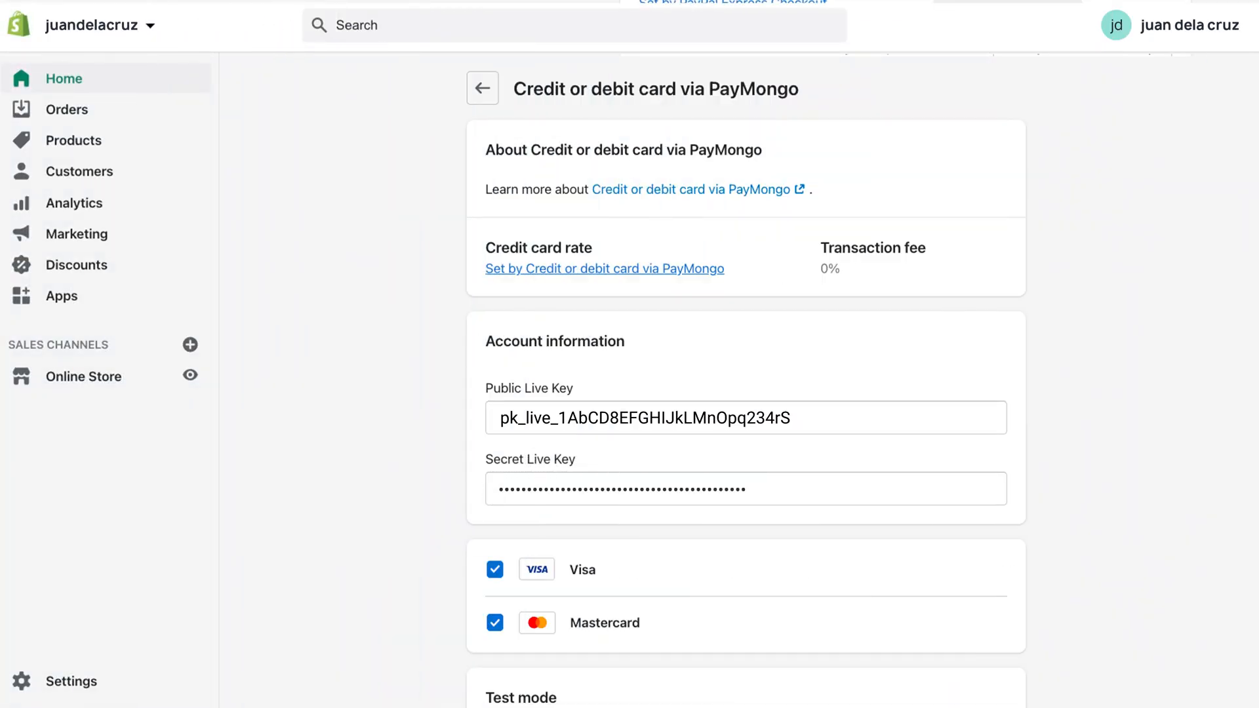
{"action": "scroll", "scroll_direction": "down", "scroll_amount": 3}
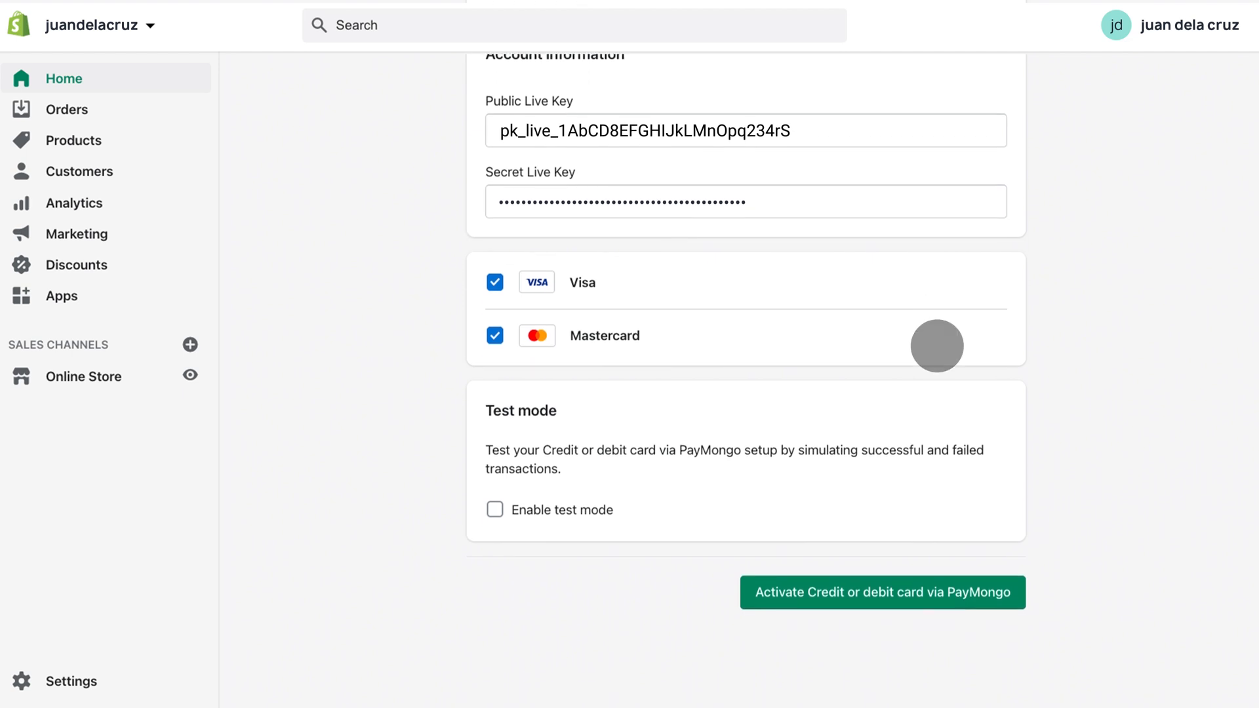
{"action": "left_click", "coordinate": [880, 593]}
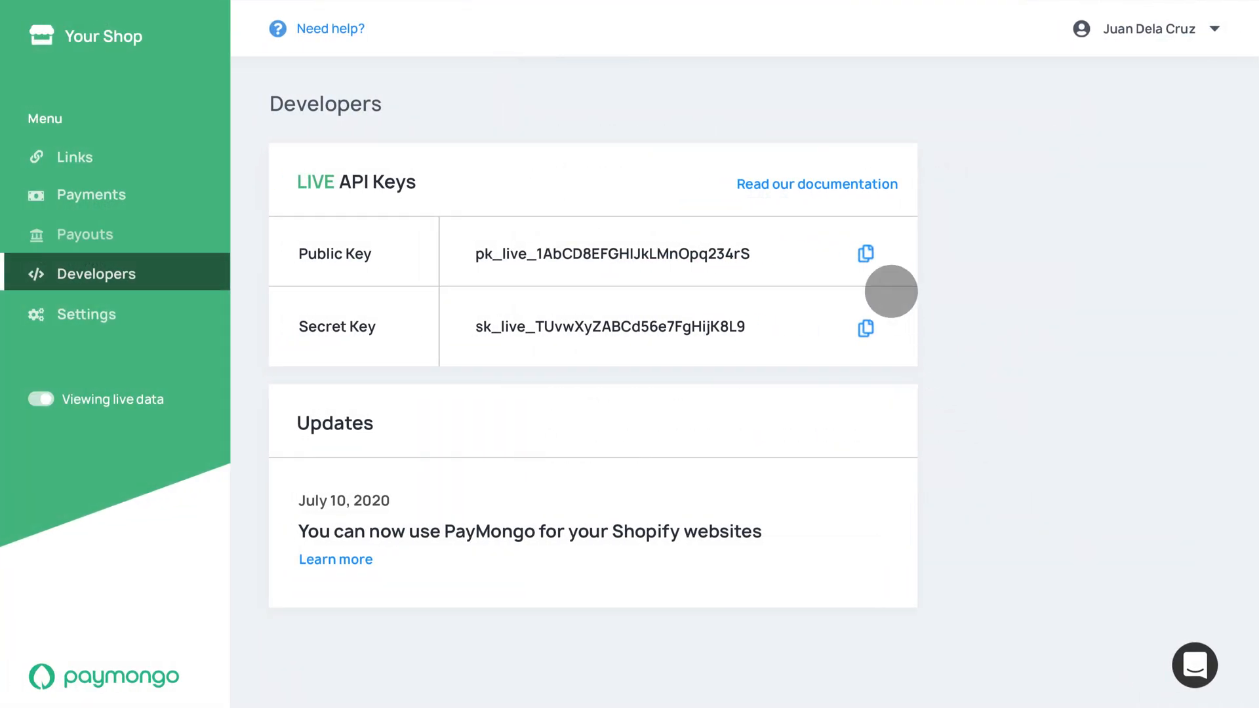
Step: Choose GCash via PayMongo from alternative payments, add live keys, and activate it
{"action": "left_click", "coordinate": [865, 253]}
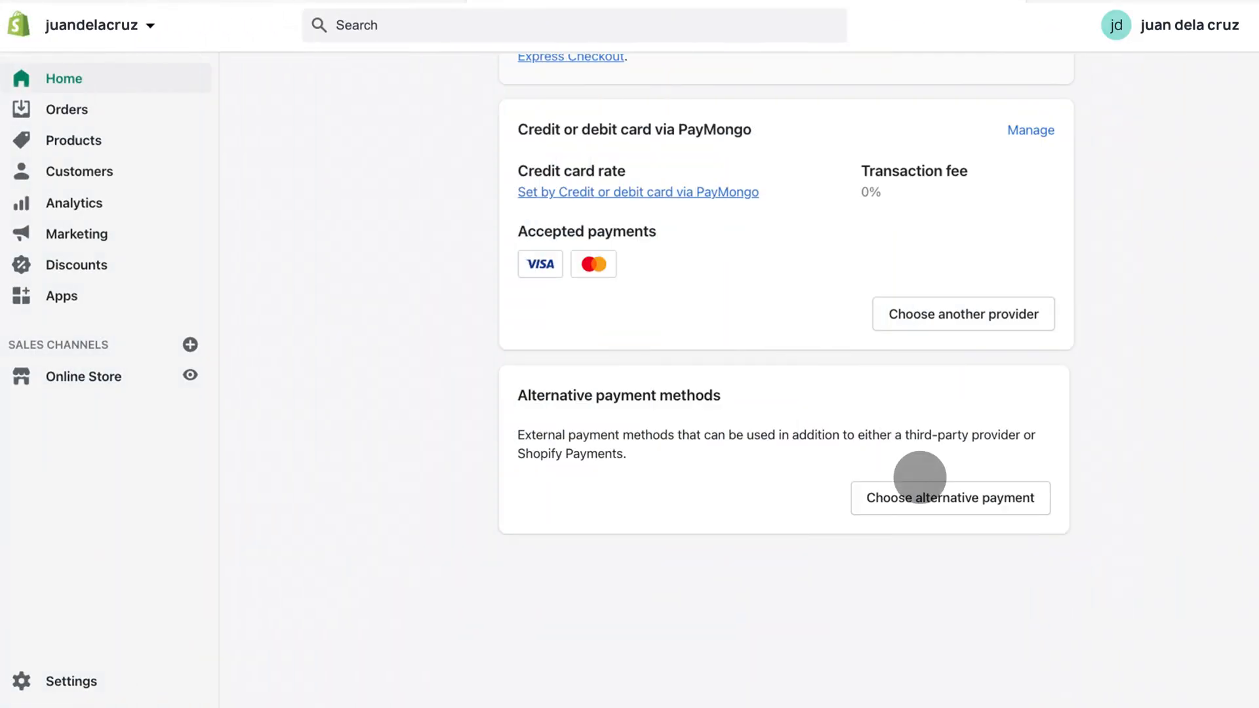
{"action": "left_click", "coordinate": [950, 497]}
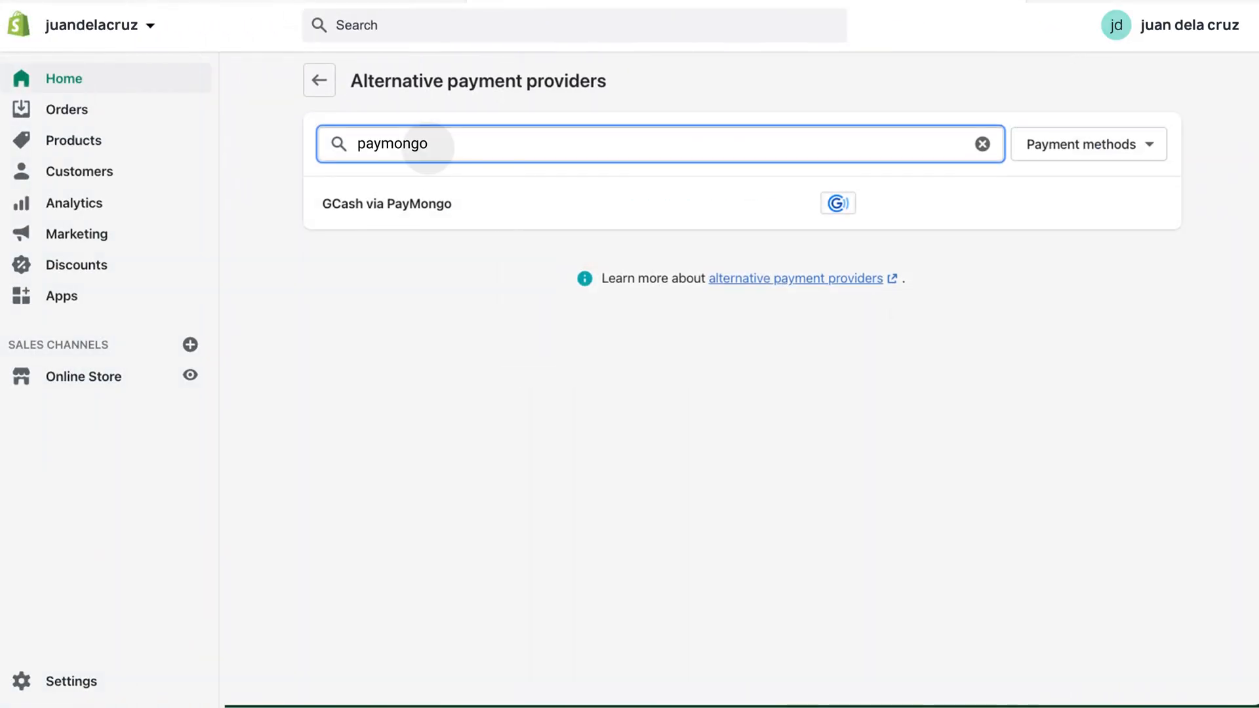
{"action": "left_click", "coordinate": [385, 203]}
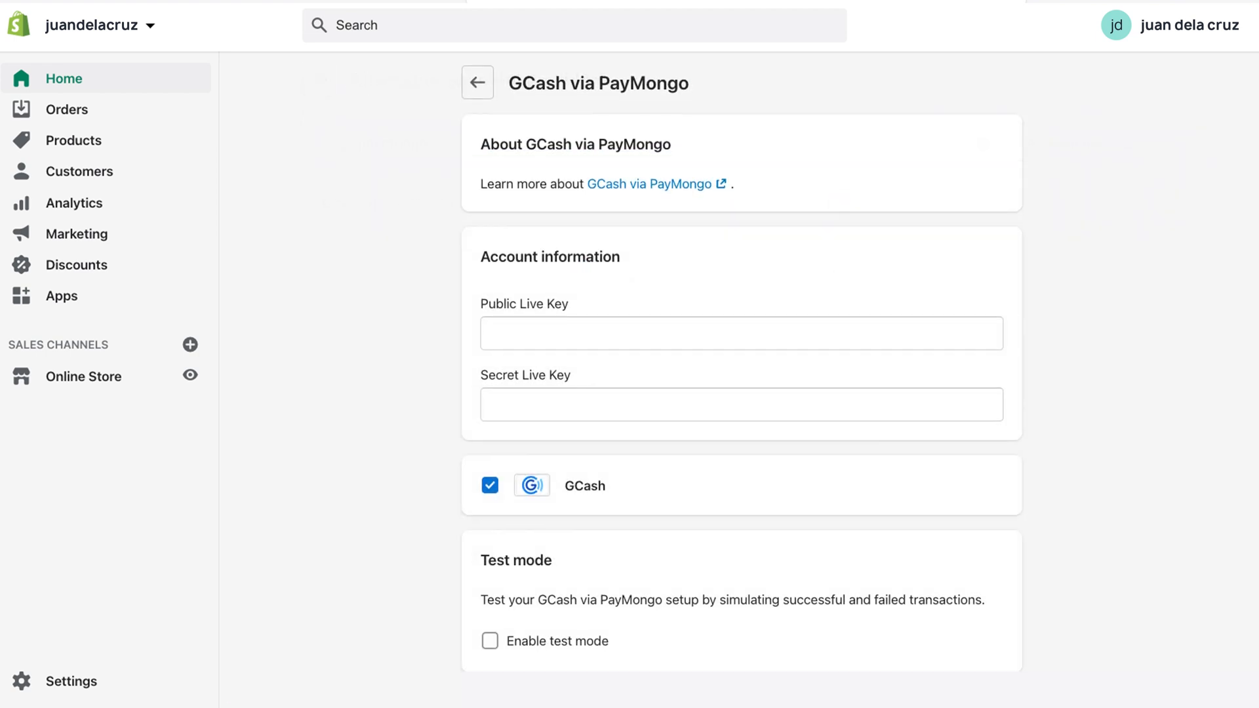
{"action": "left_click", "coordinate": [915, 552]}
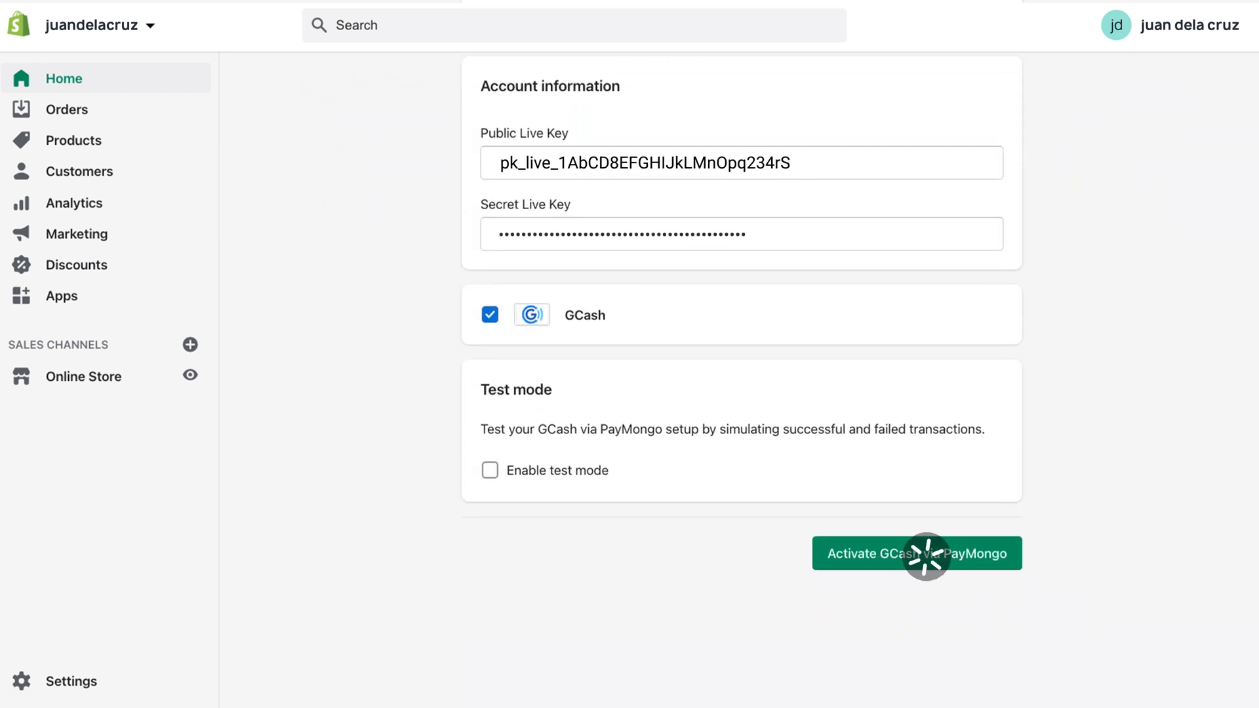
{"action": "left_click", "coordinate": [915, 553]}
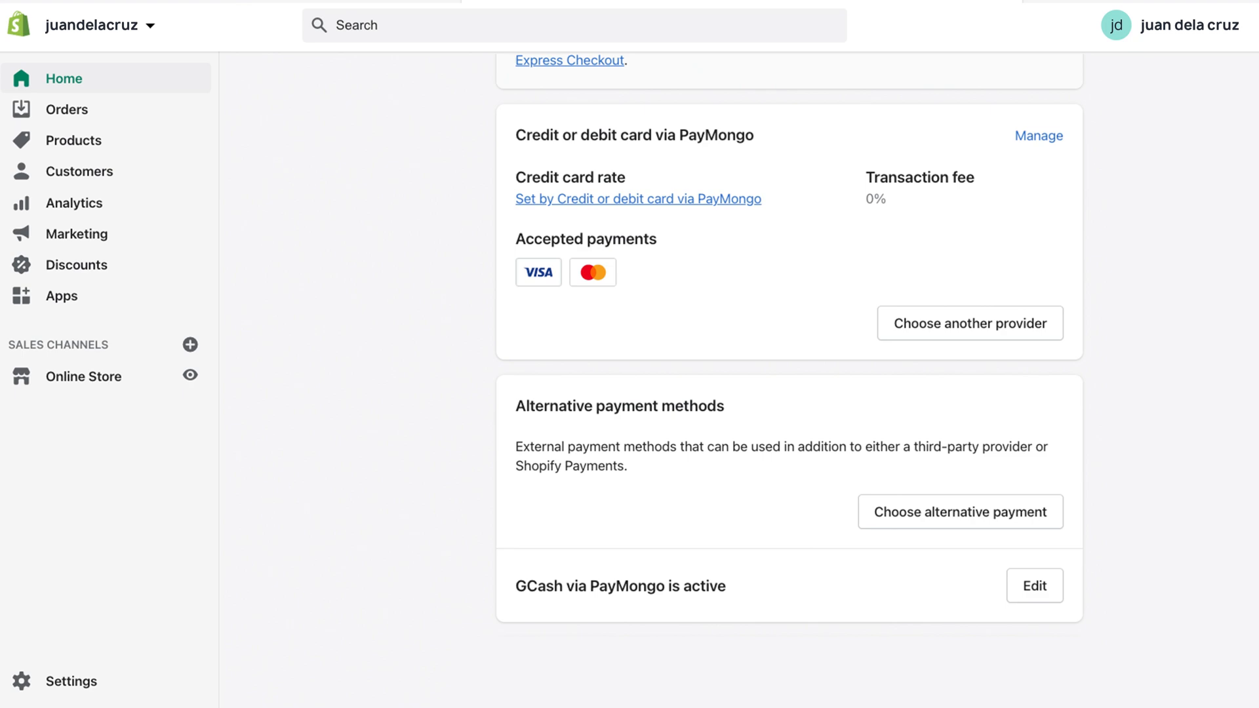